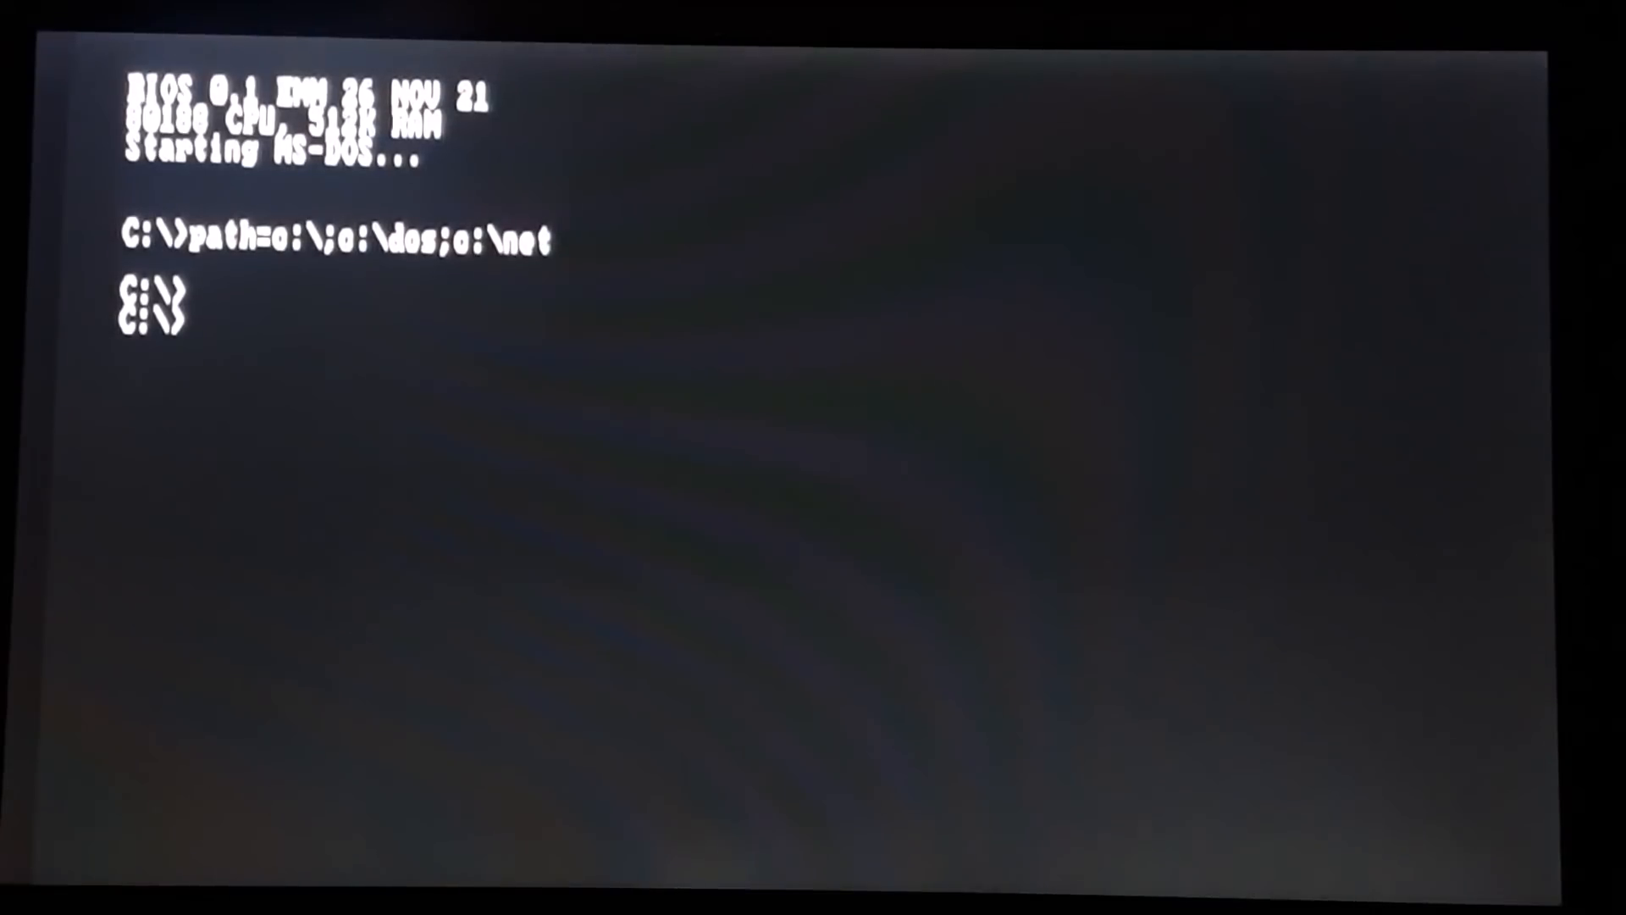
# List drive C's root with DIR, showing 10 files including COMMAND.COM, CONFIG.SYS and GAMES.
pyautogui.write('DIR')
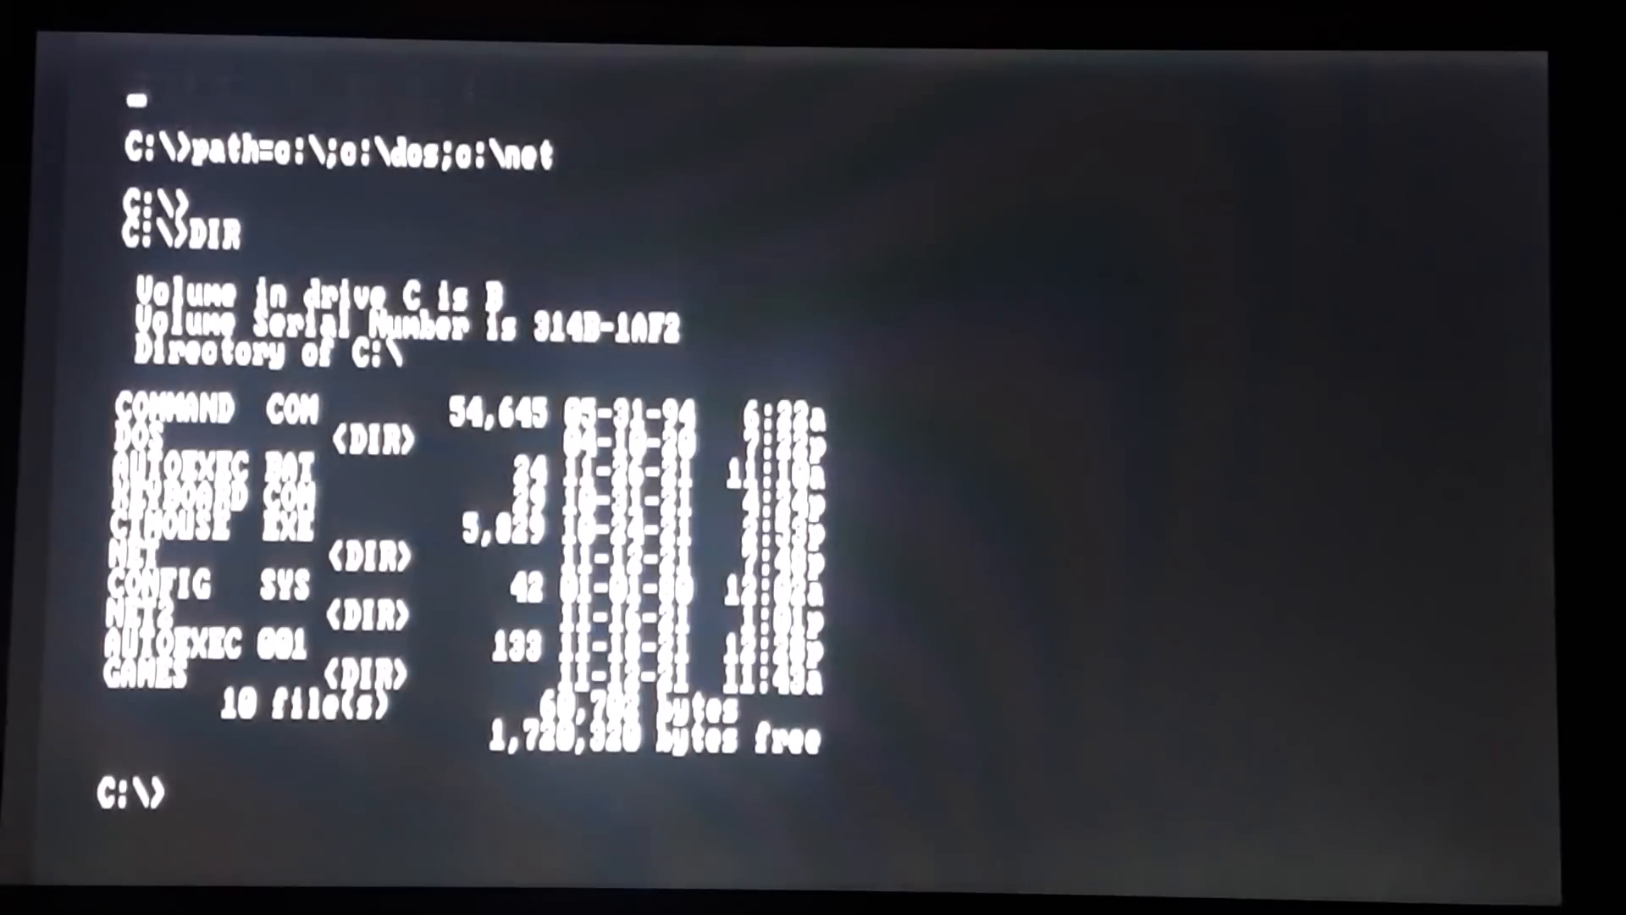
pyautogui.write('D')
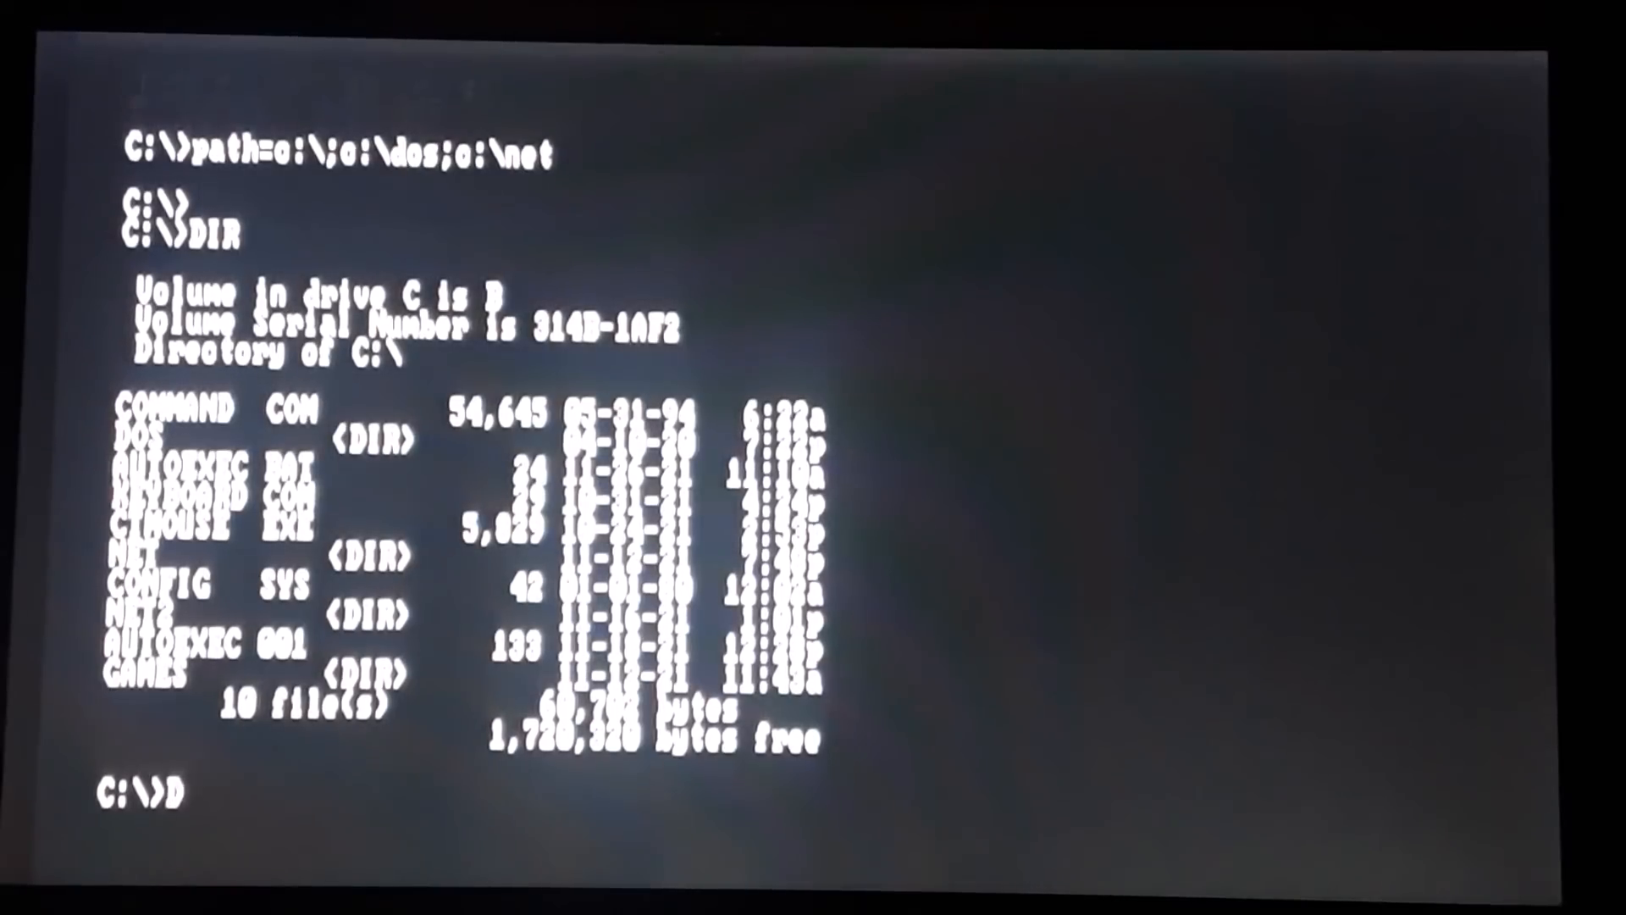
# Run DEBUG and unassemble the BIOS code starting at F000:0.
pyautogui.write('EBUG')
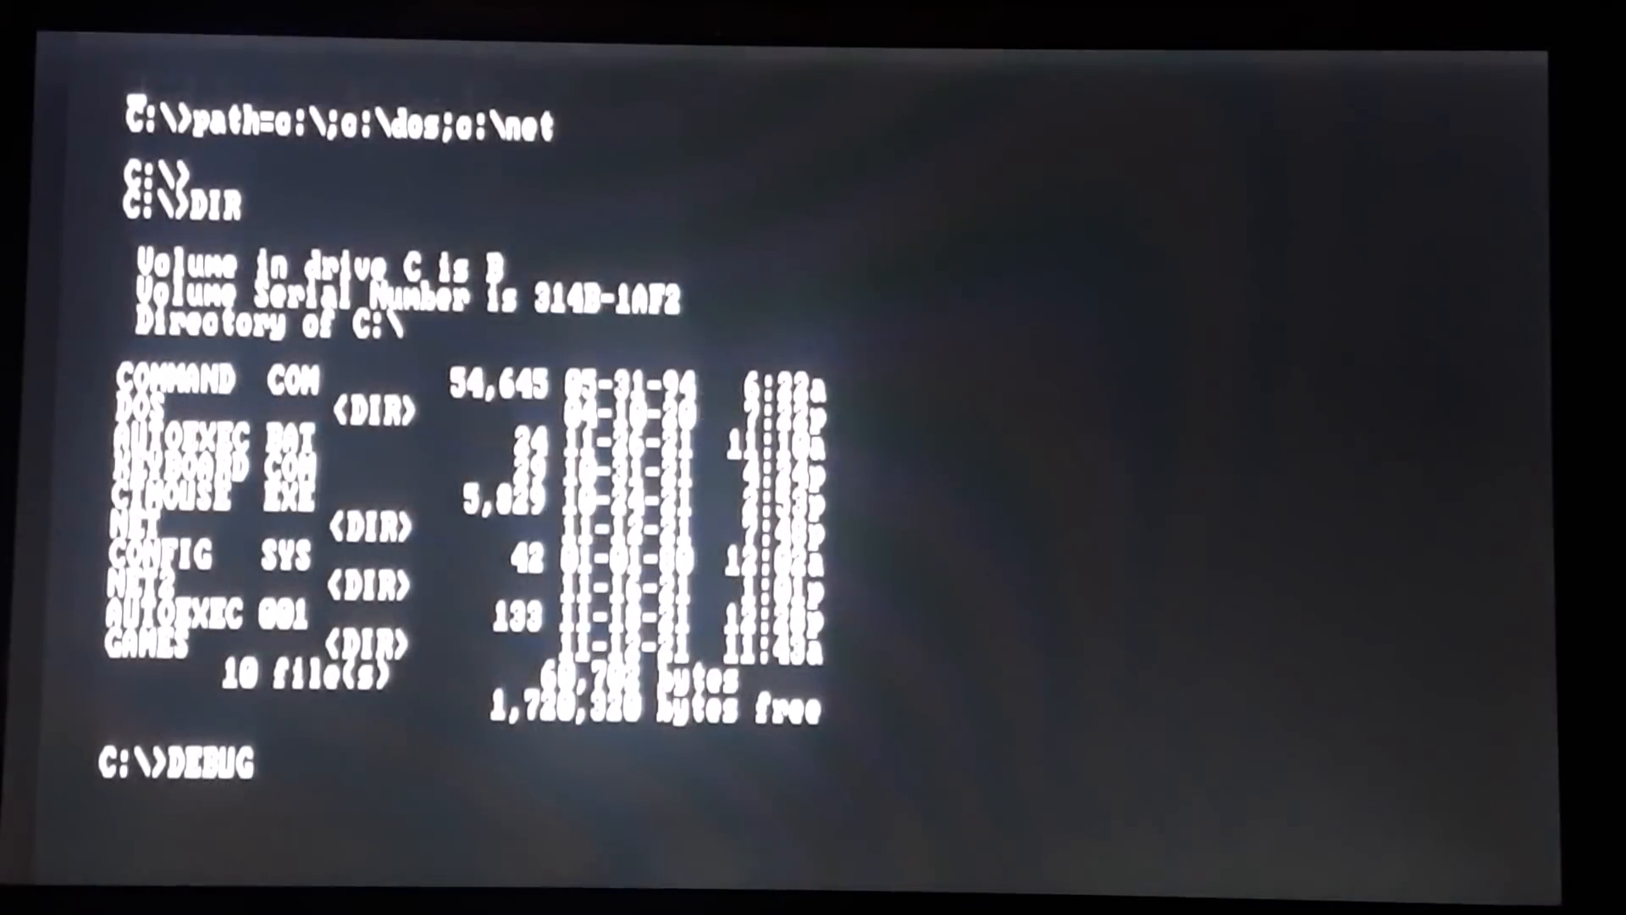
pyautogui.write('U')
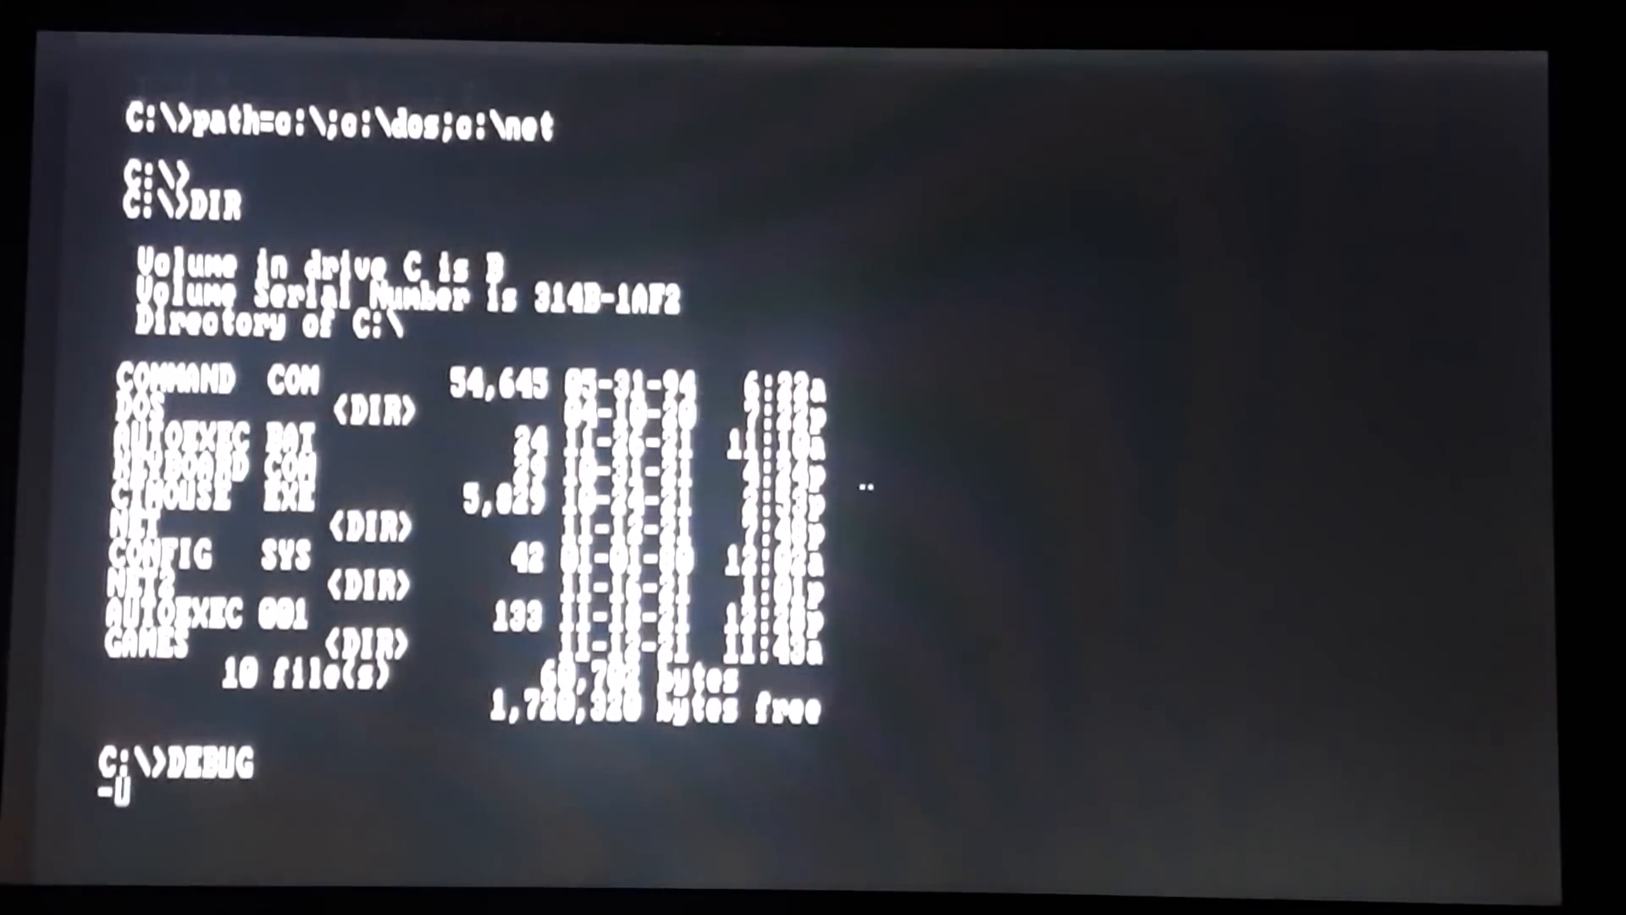
pyautogui.write('000:0')
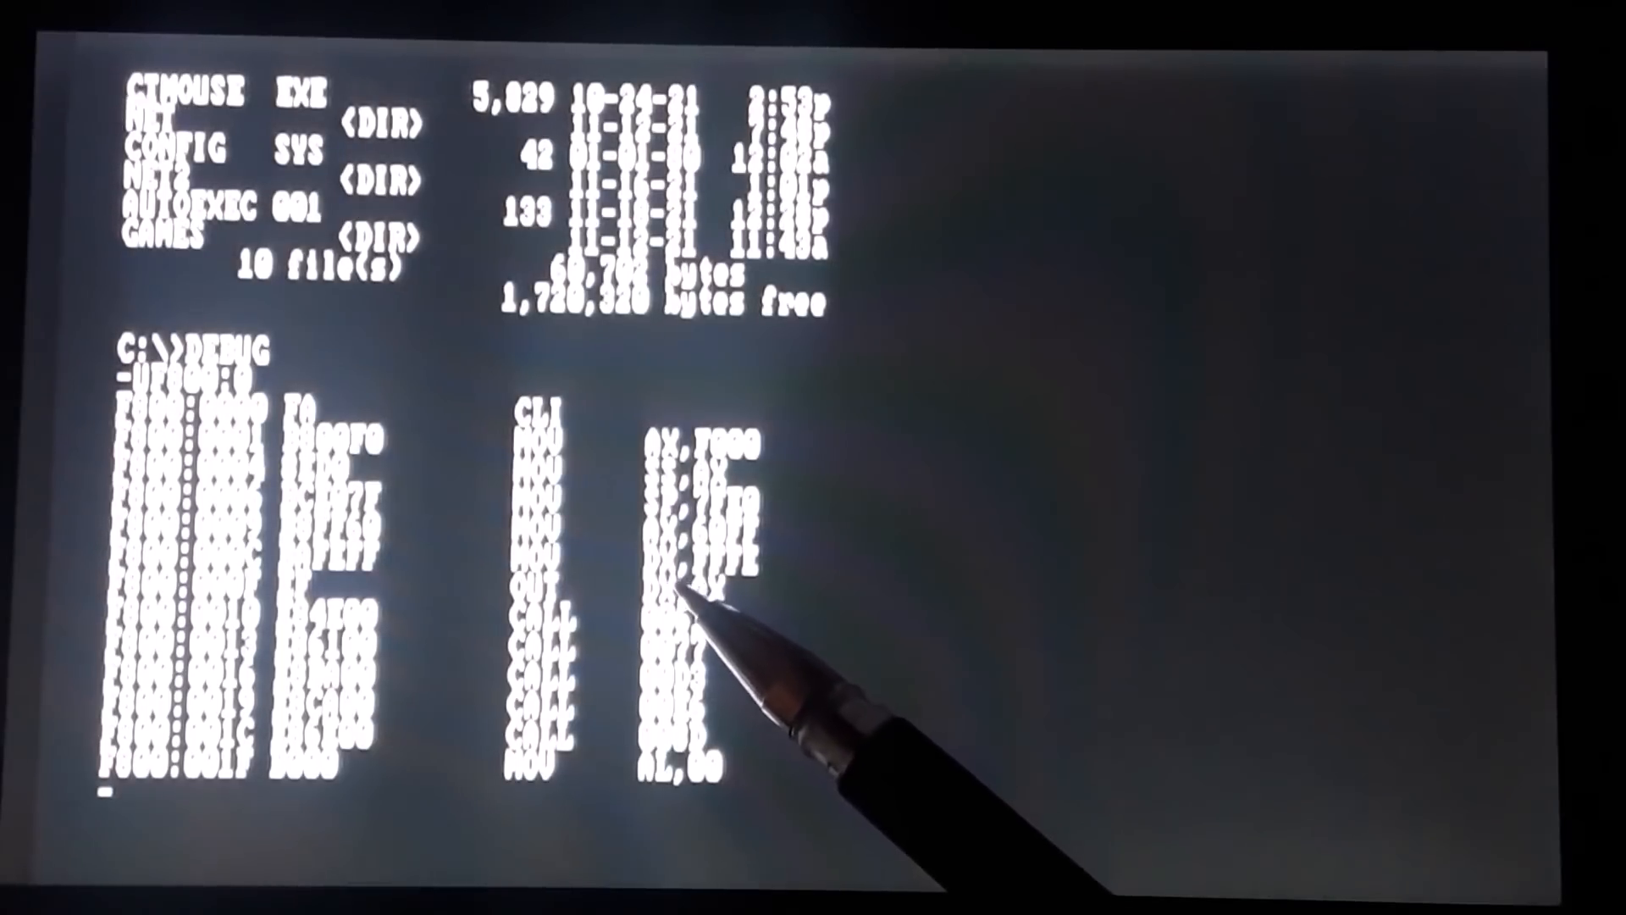
pyautogui.moveTo(737, 581)
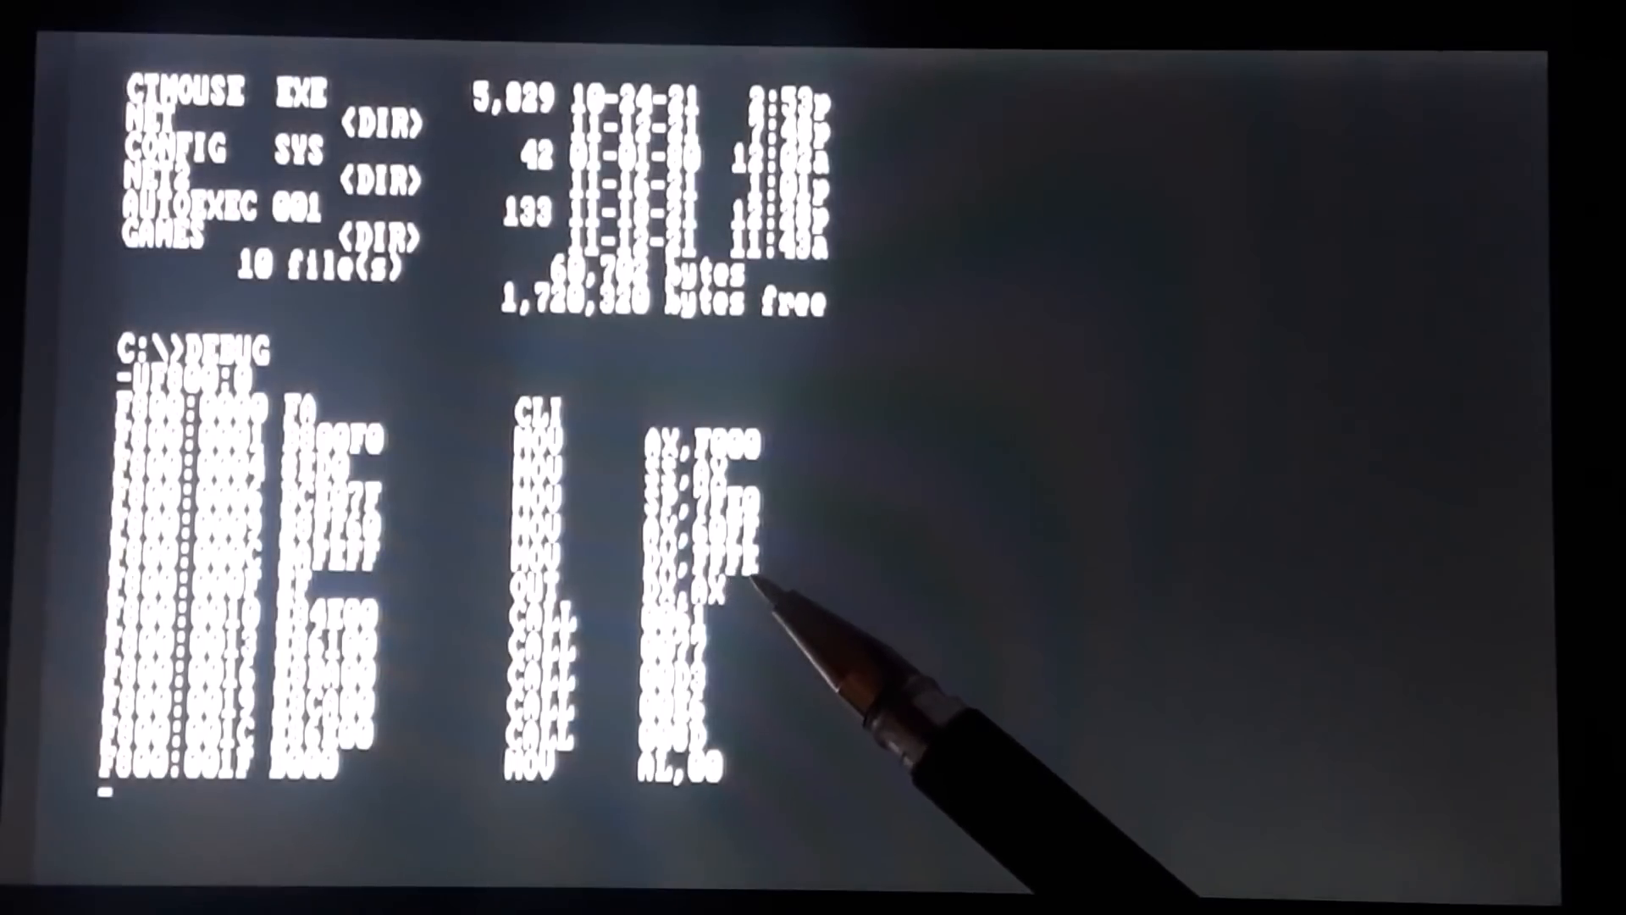
pyautogui.moveTo(737, 549)
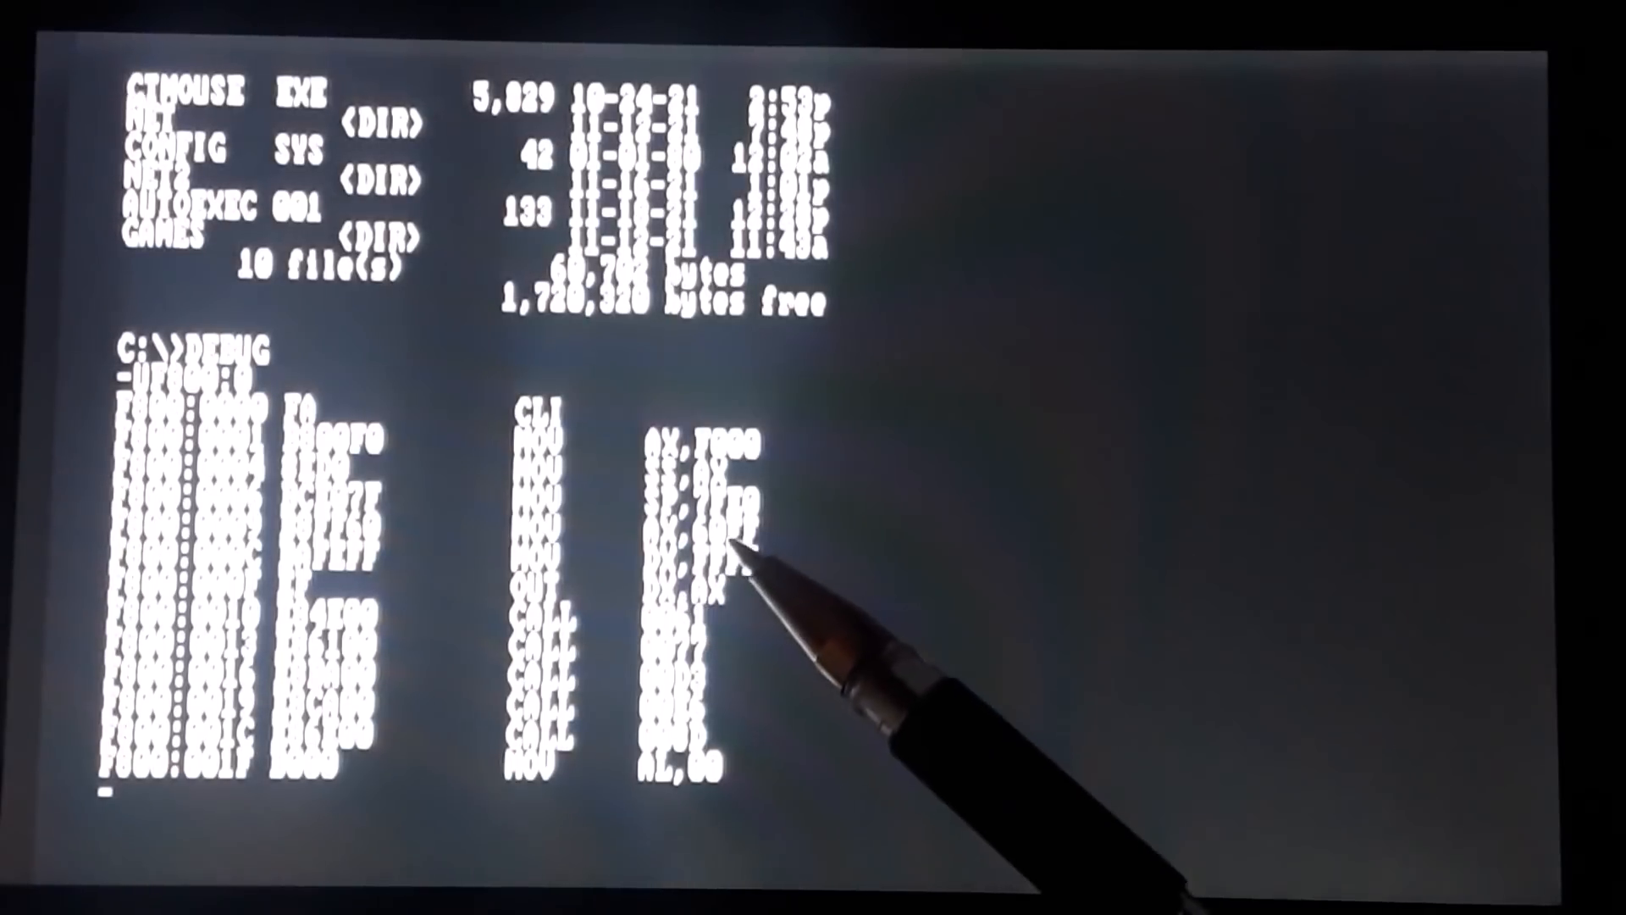
pyautogui.moveTo(747, 561)
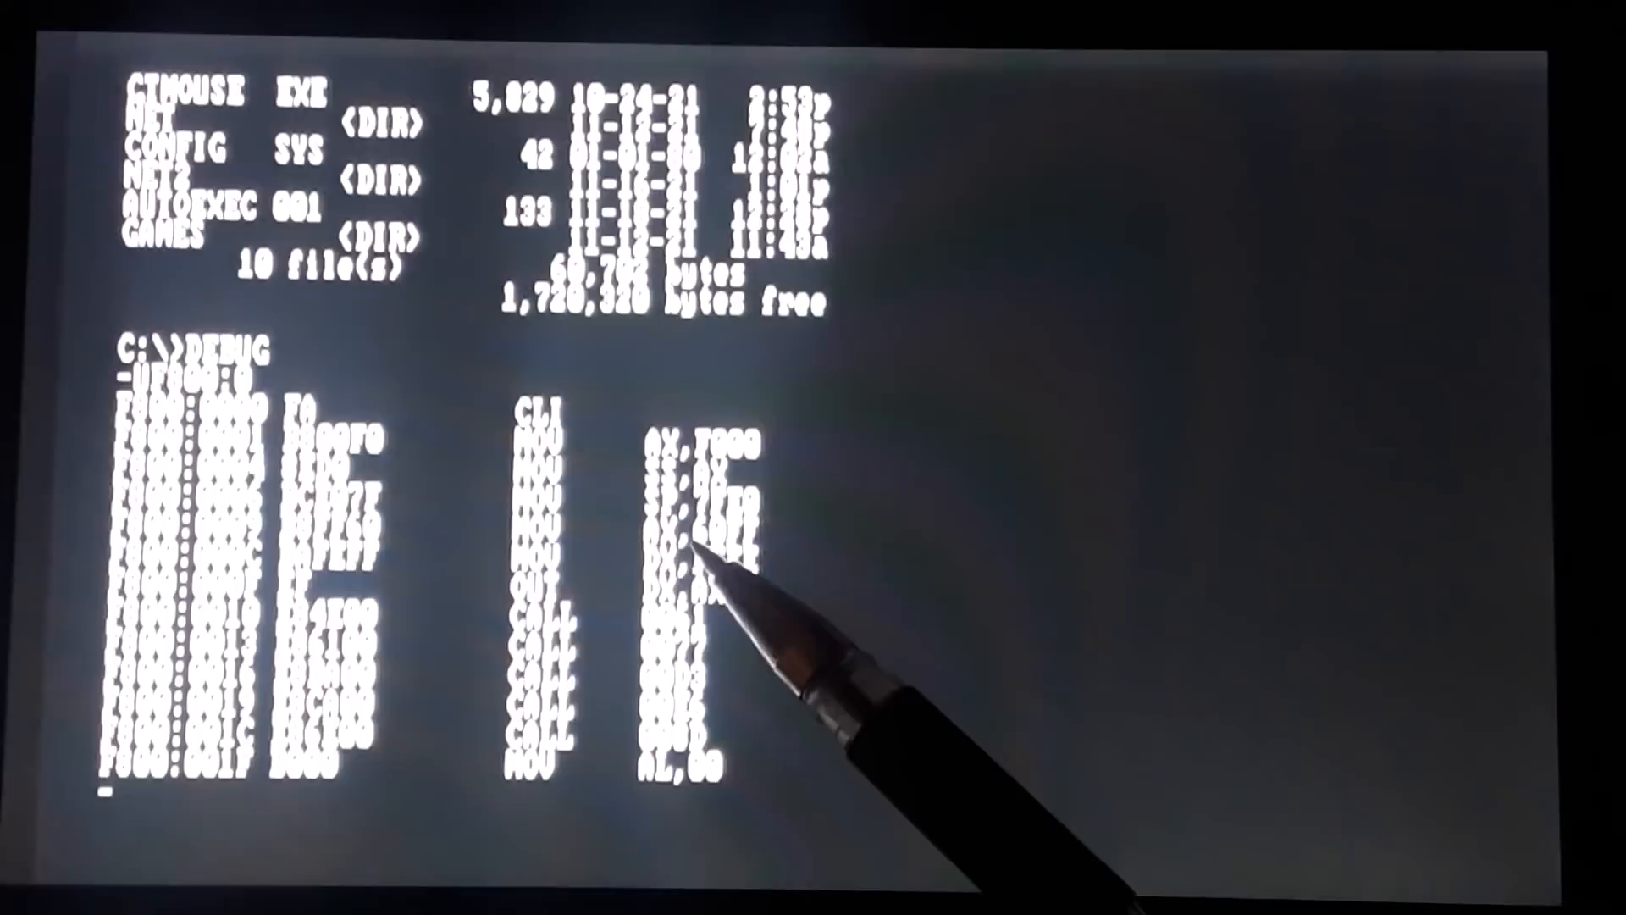
pyautogui.moveTo(727, 601)
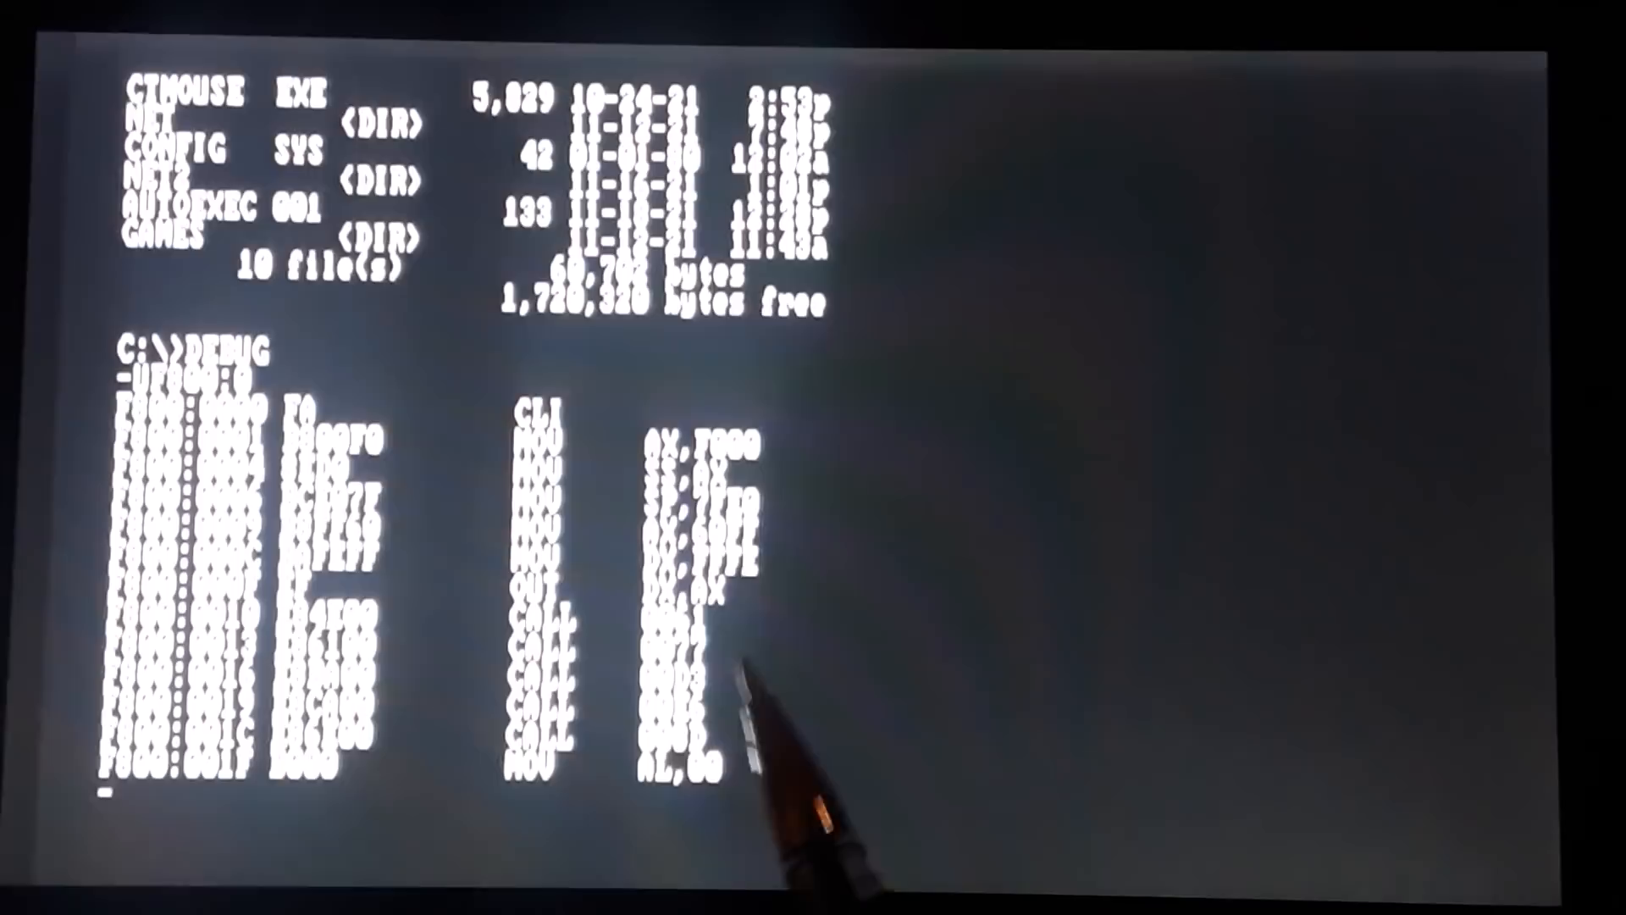
pyautogui.moveTo(757, 582)
pyautogui.write('Q')
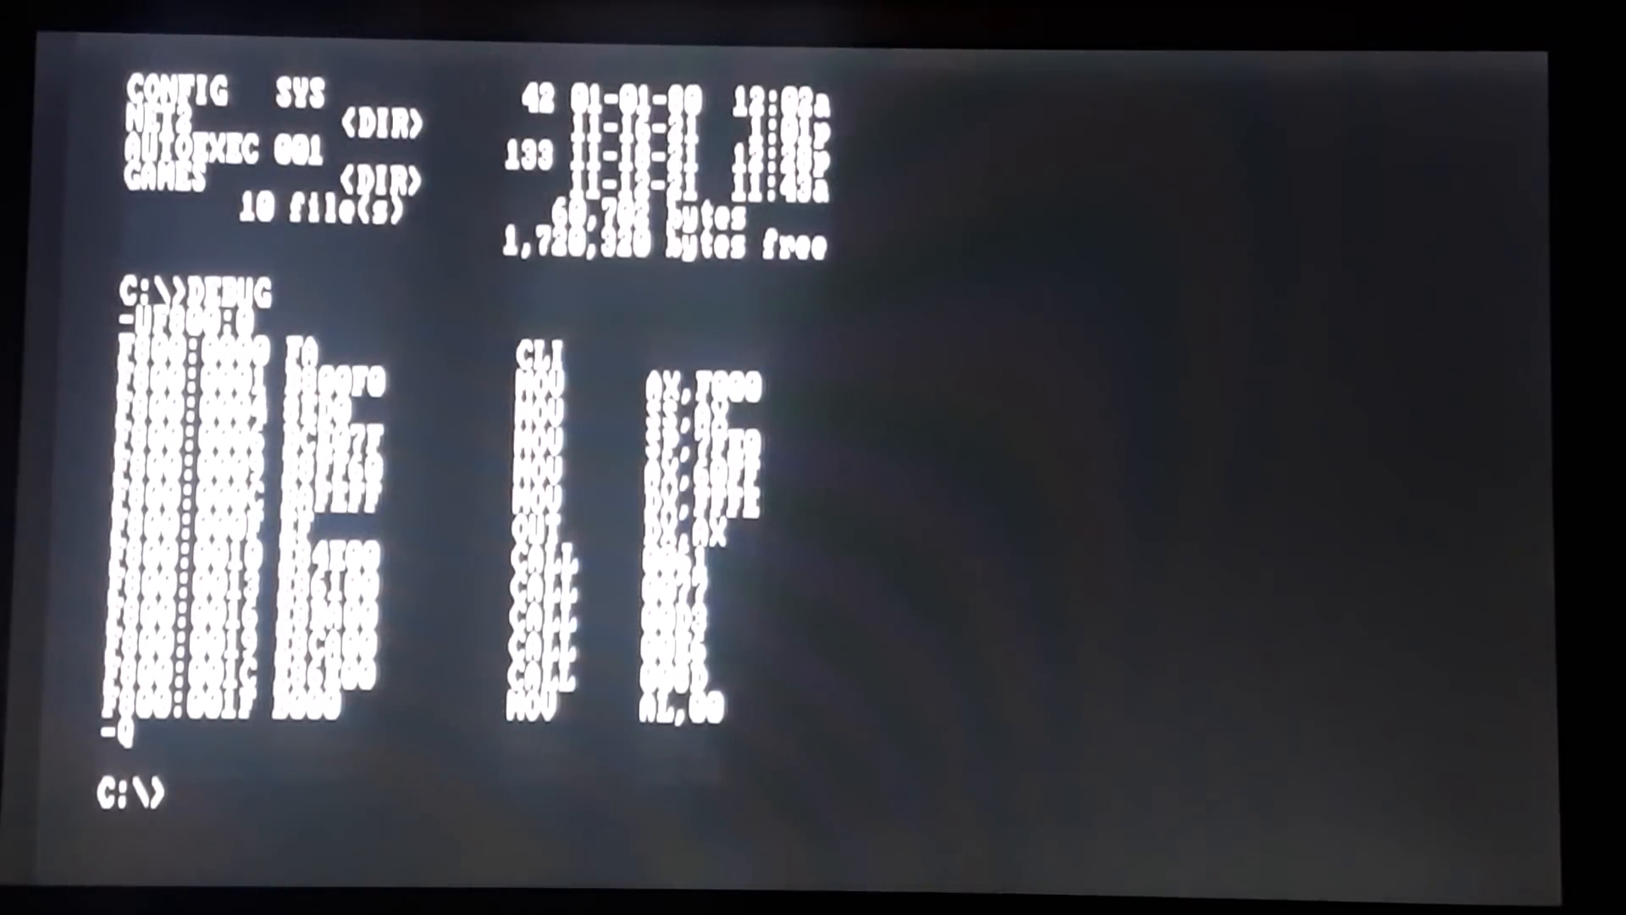
# Launch FDISK from the prompt, correcting a mistyped letter along the way.
pyautogui.write('F')
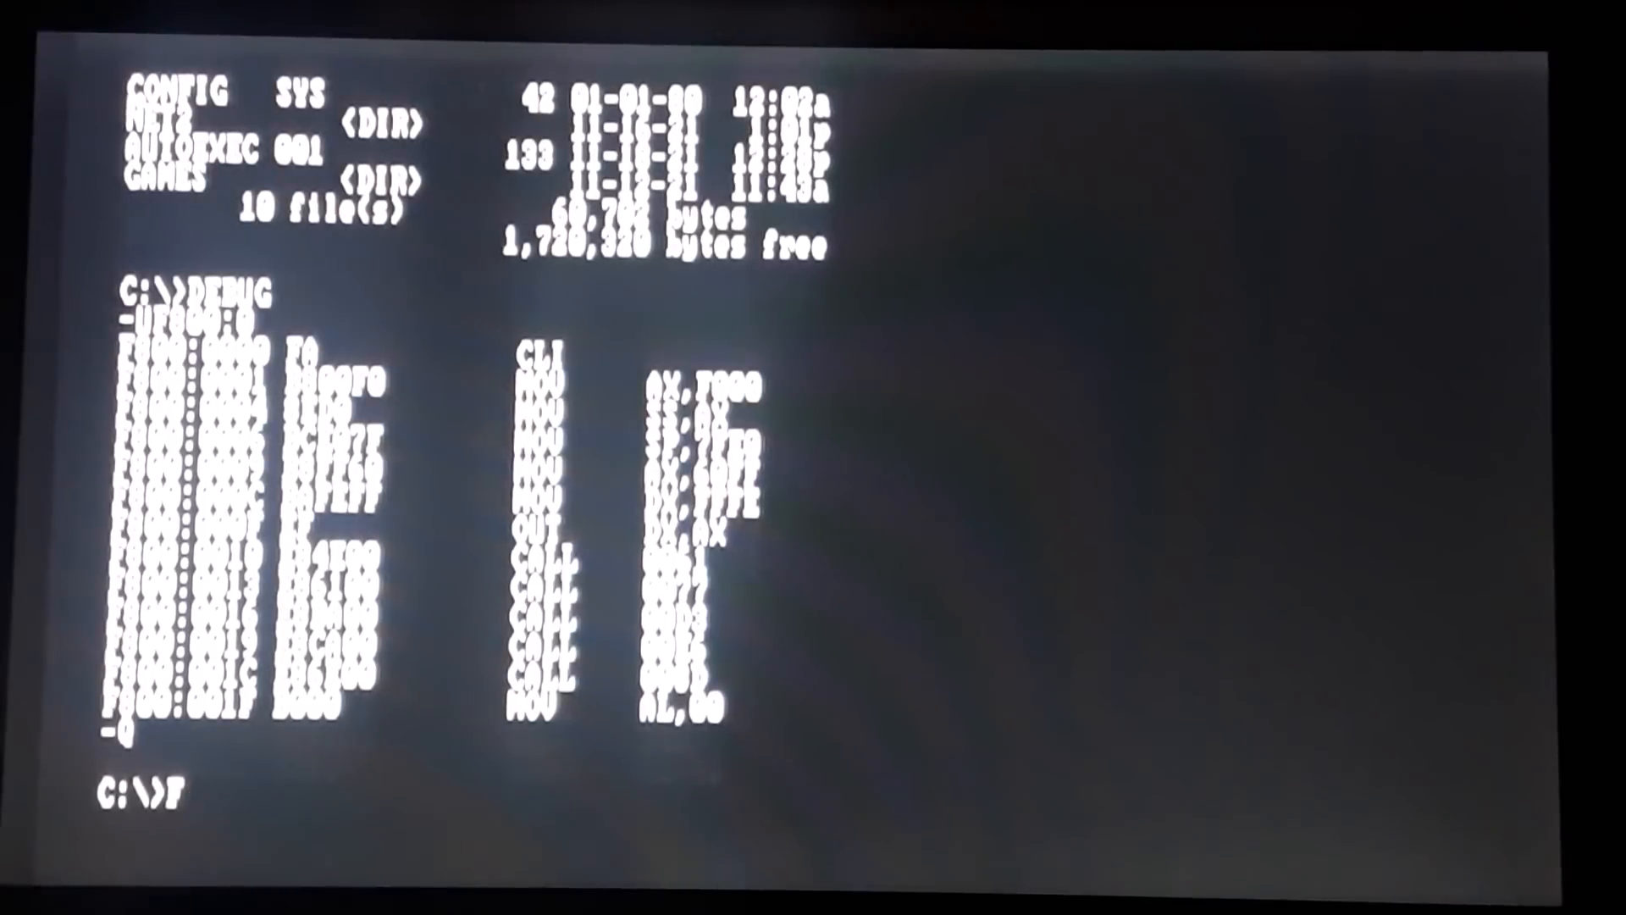
pyautogui.write('I')
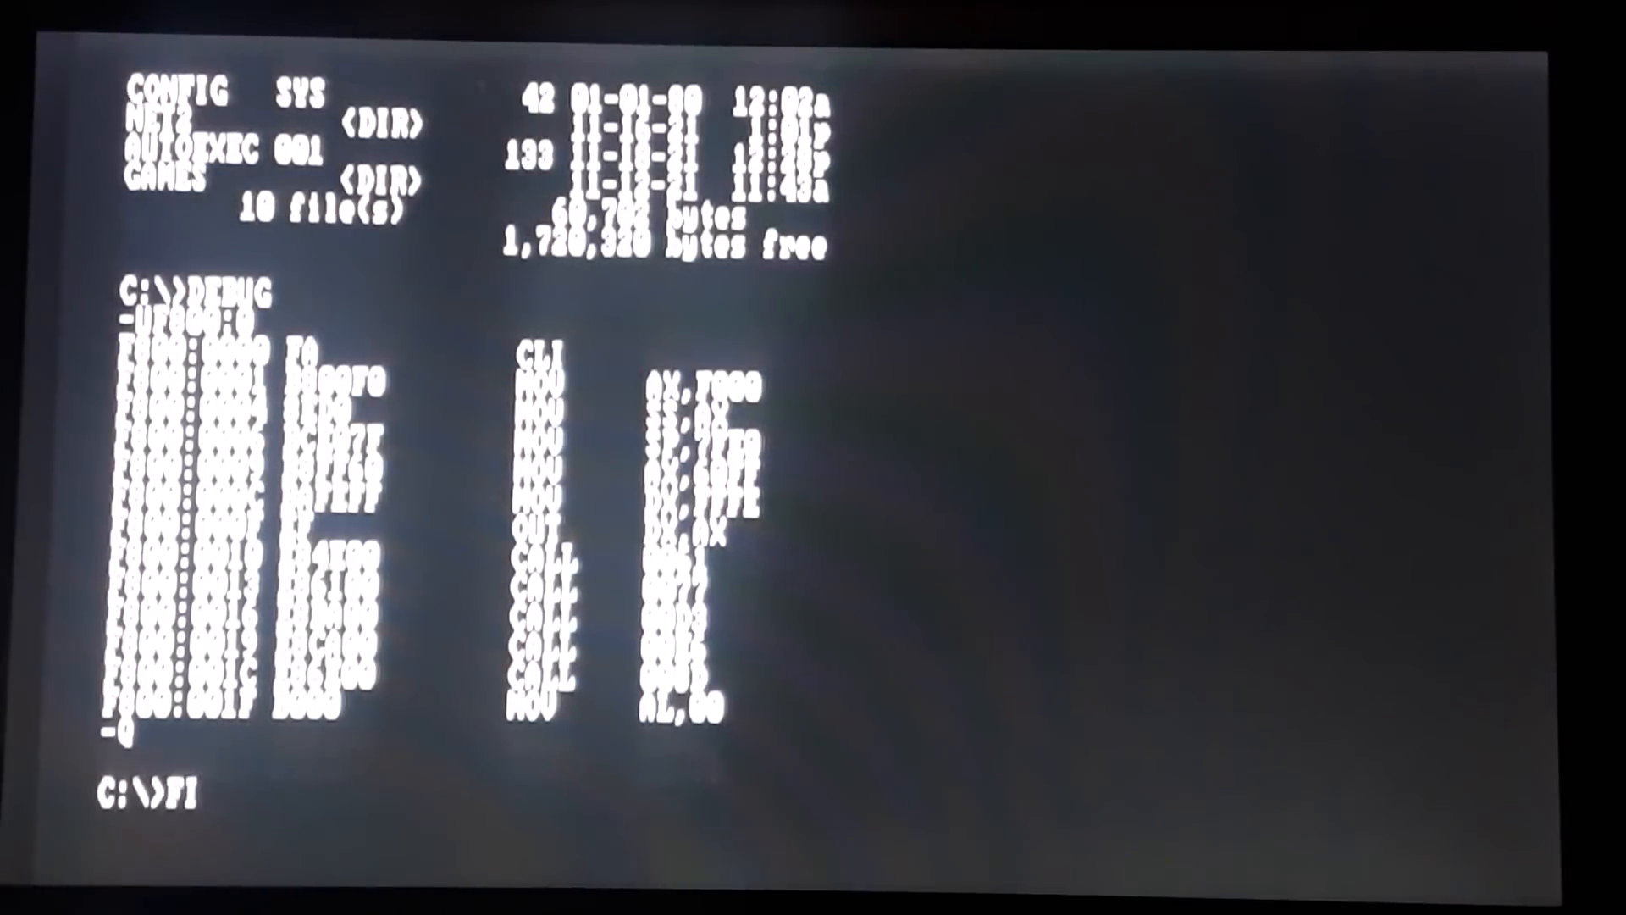
pyautogui.press('Backspace')
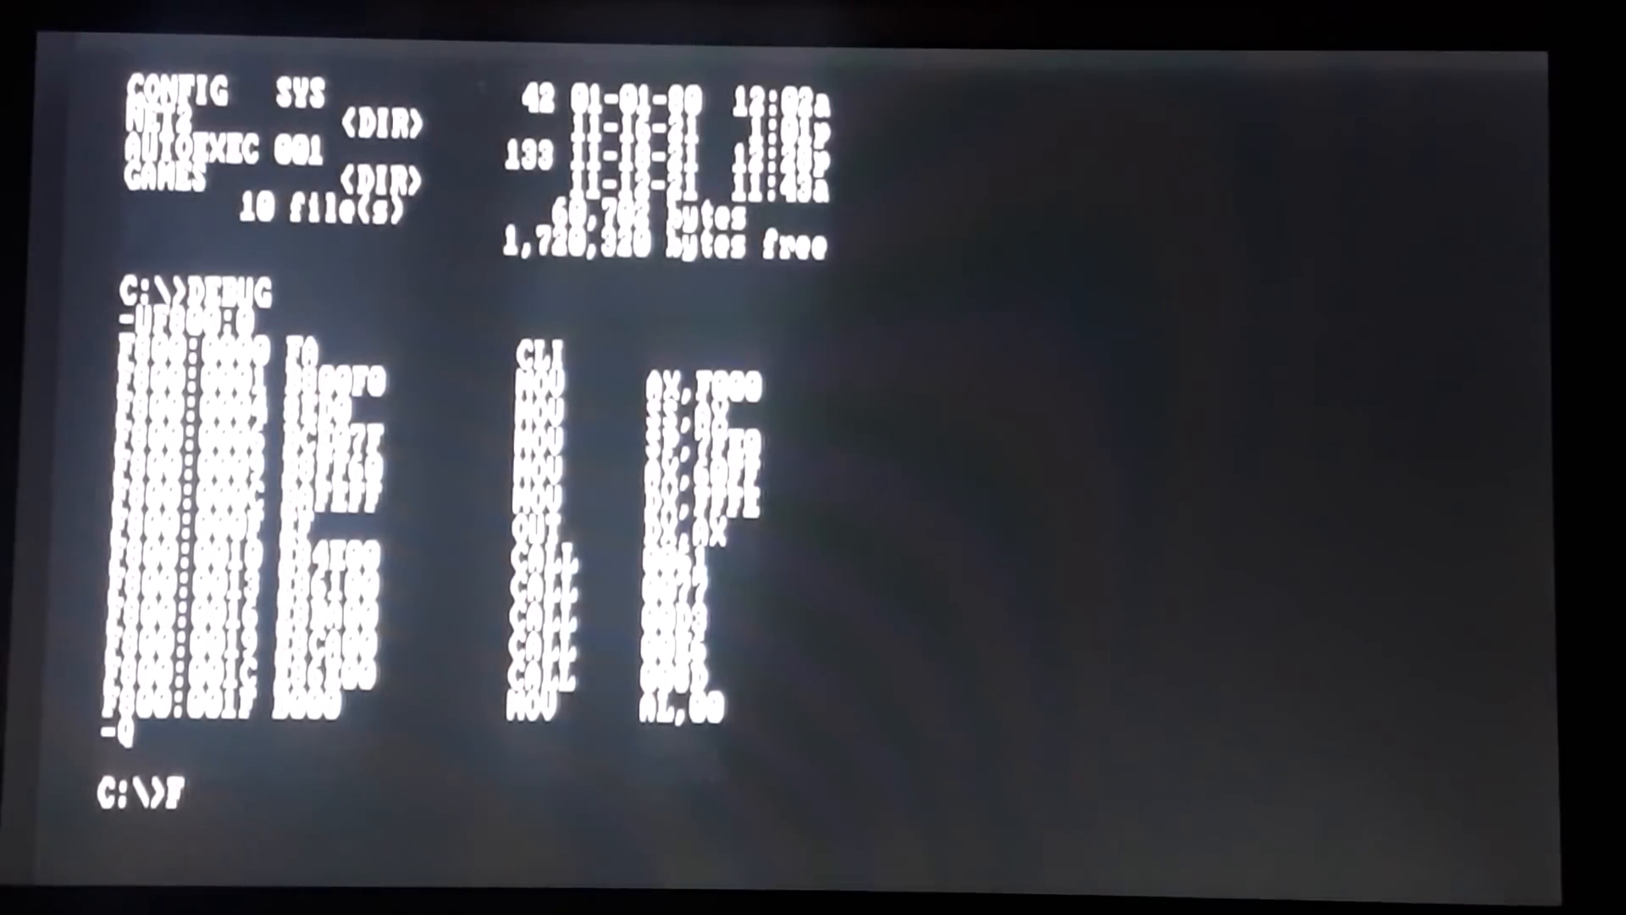
pyautogui.write('DI')
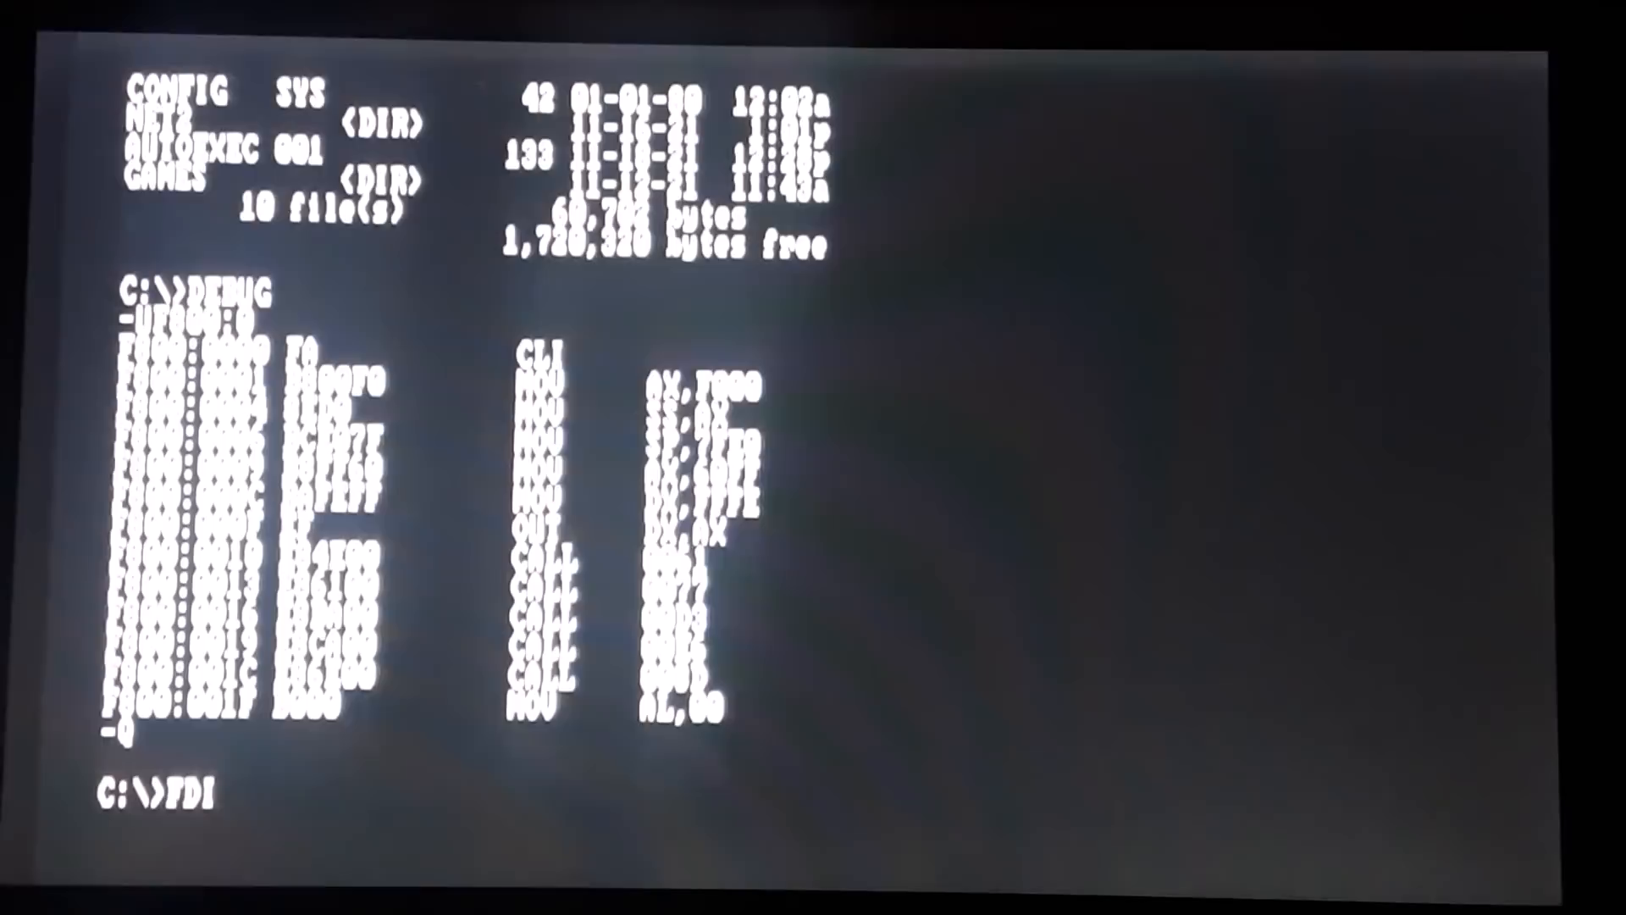
pyautogui.write('SK')
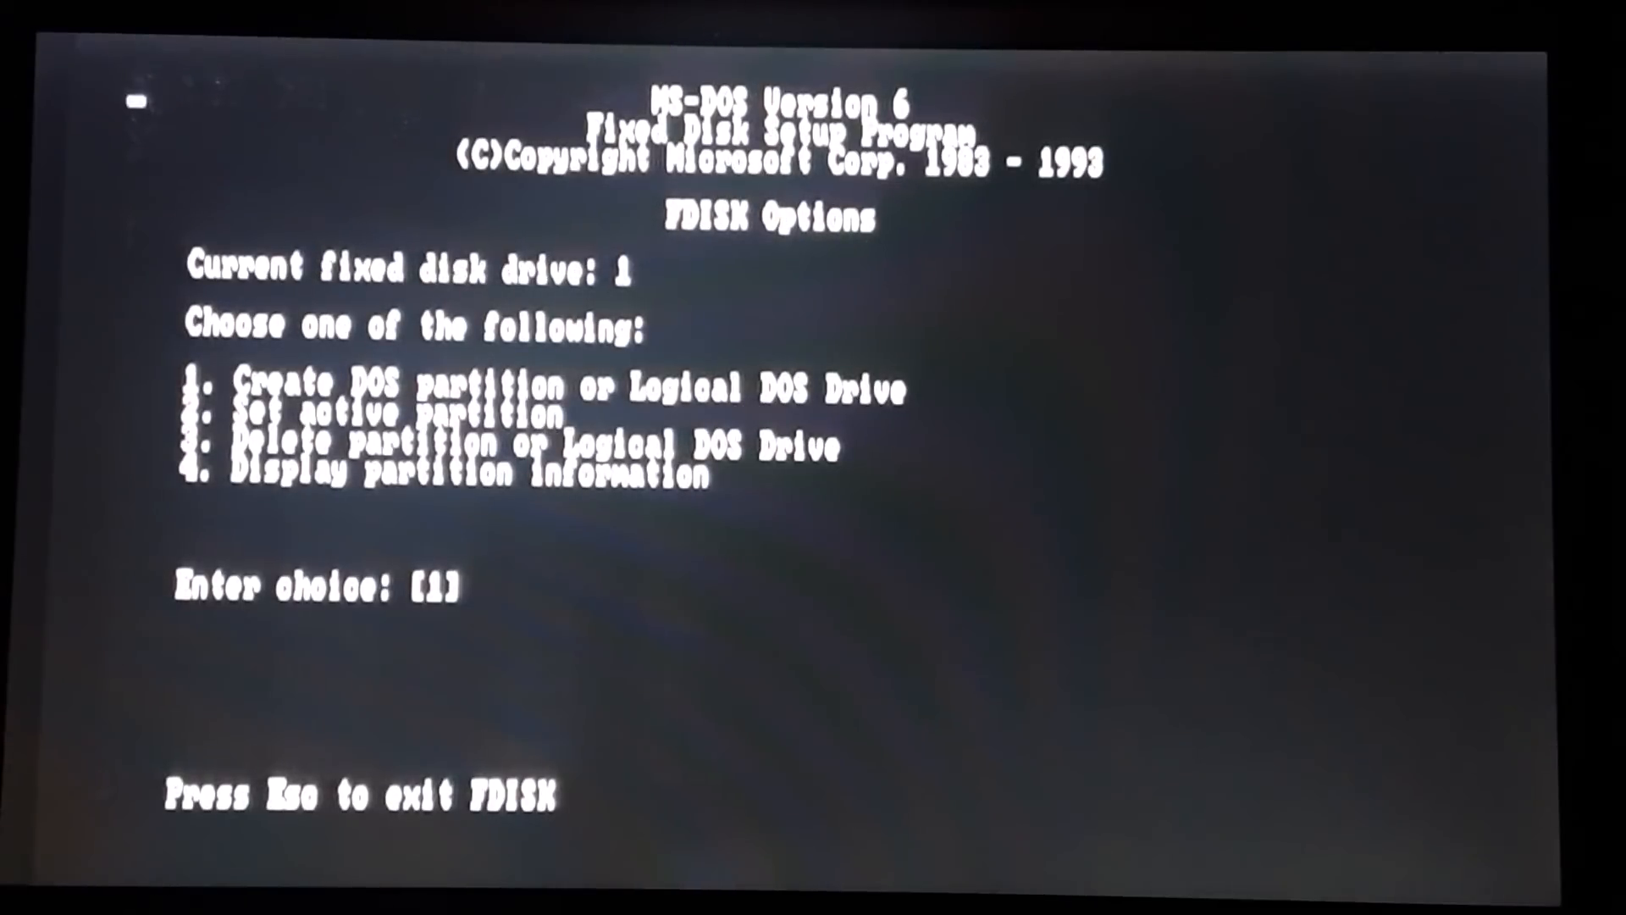
# Show the 10 Mbyte FAT12 primary DOS partition info with choice 4, then exit to DOS.
pyautogui.write('4')
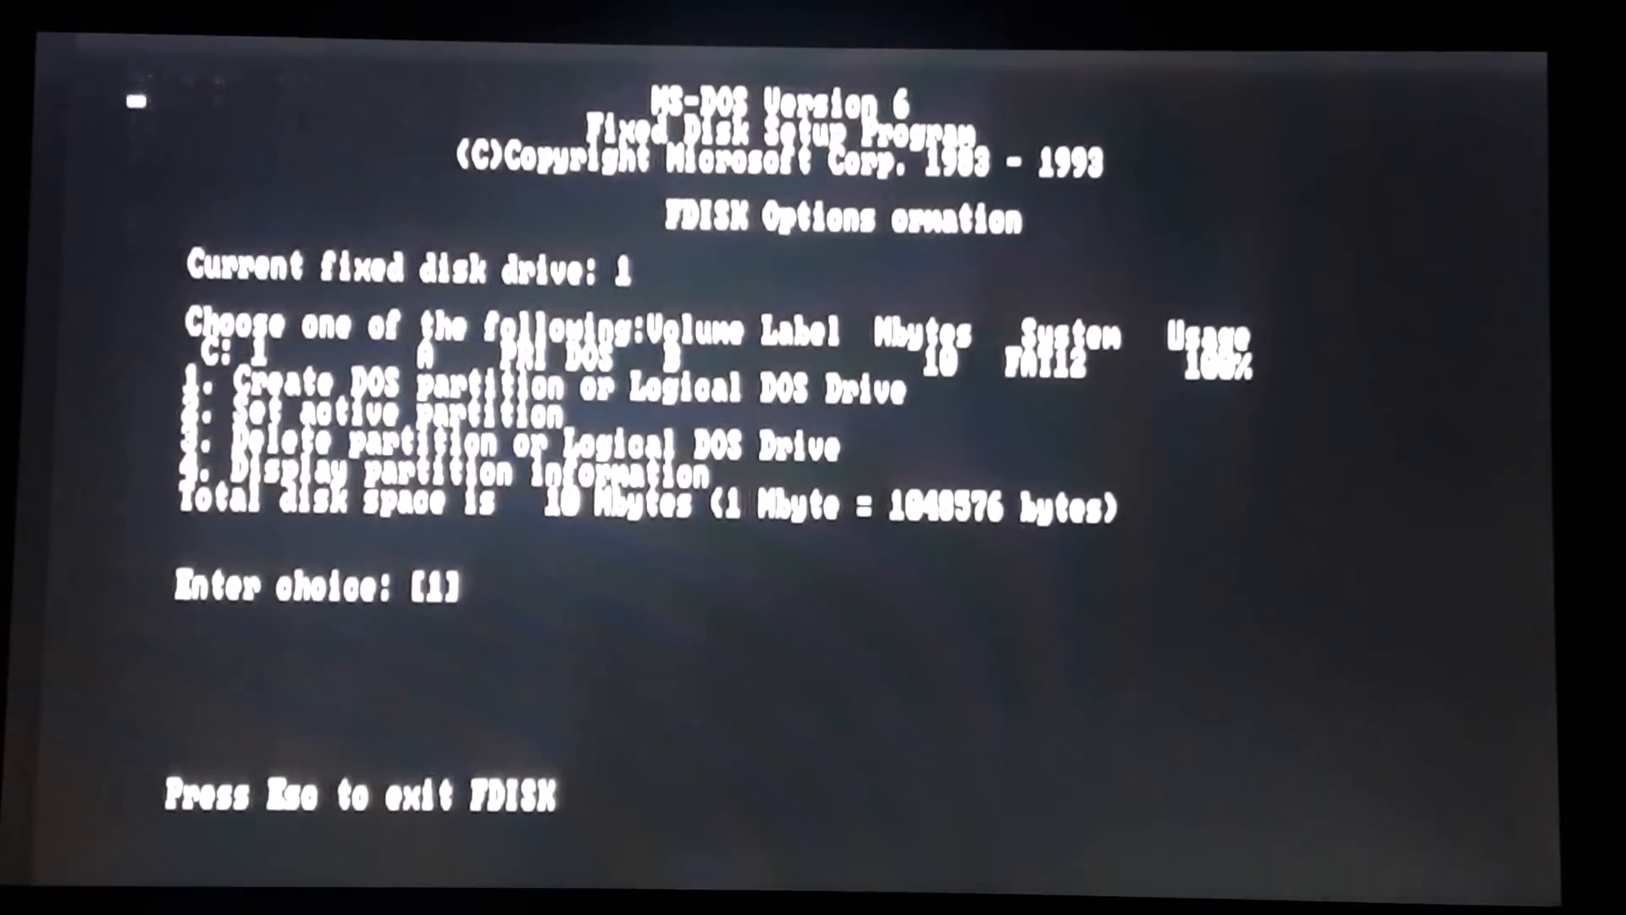
pyautogui.press('Escape')
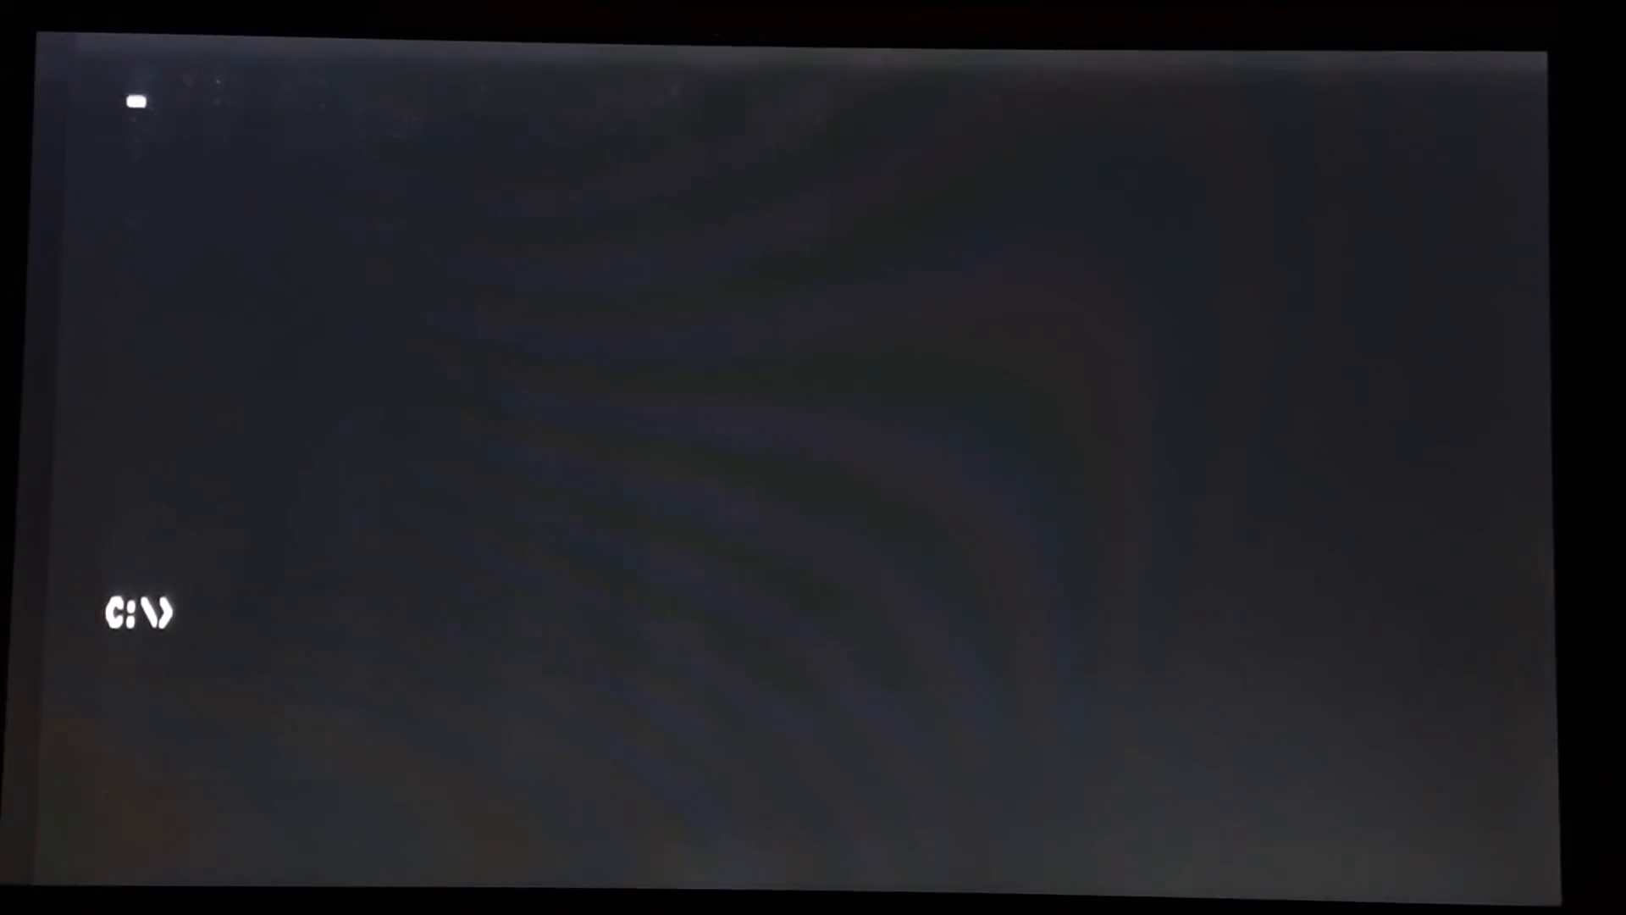
# List the root, change into the GAMES directory and list its 19 files.
pyautogui.write('DIR')
pyautogui.write('CD GAMES')
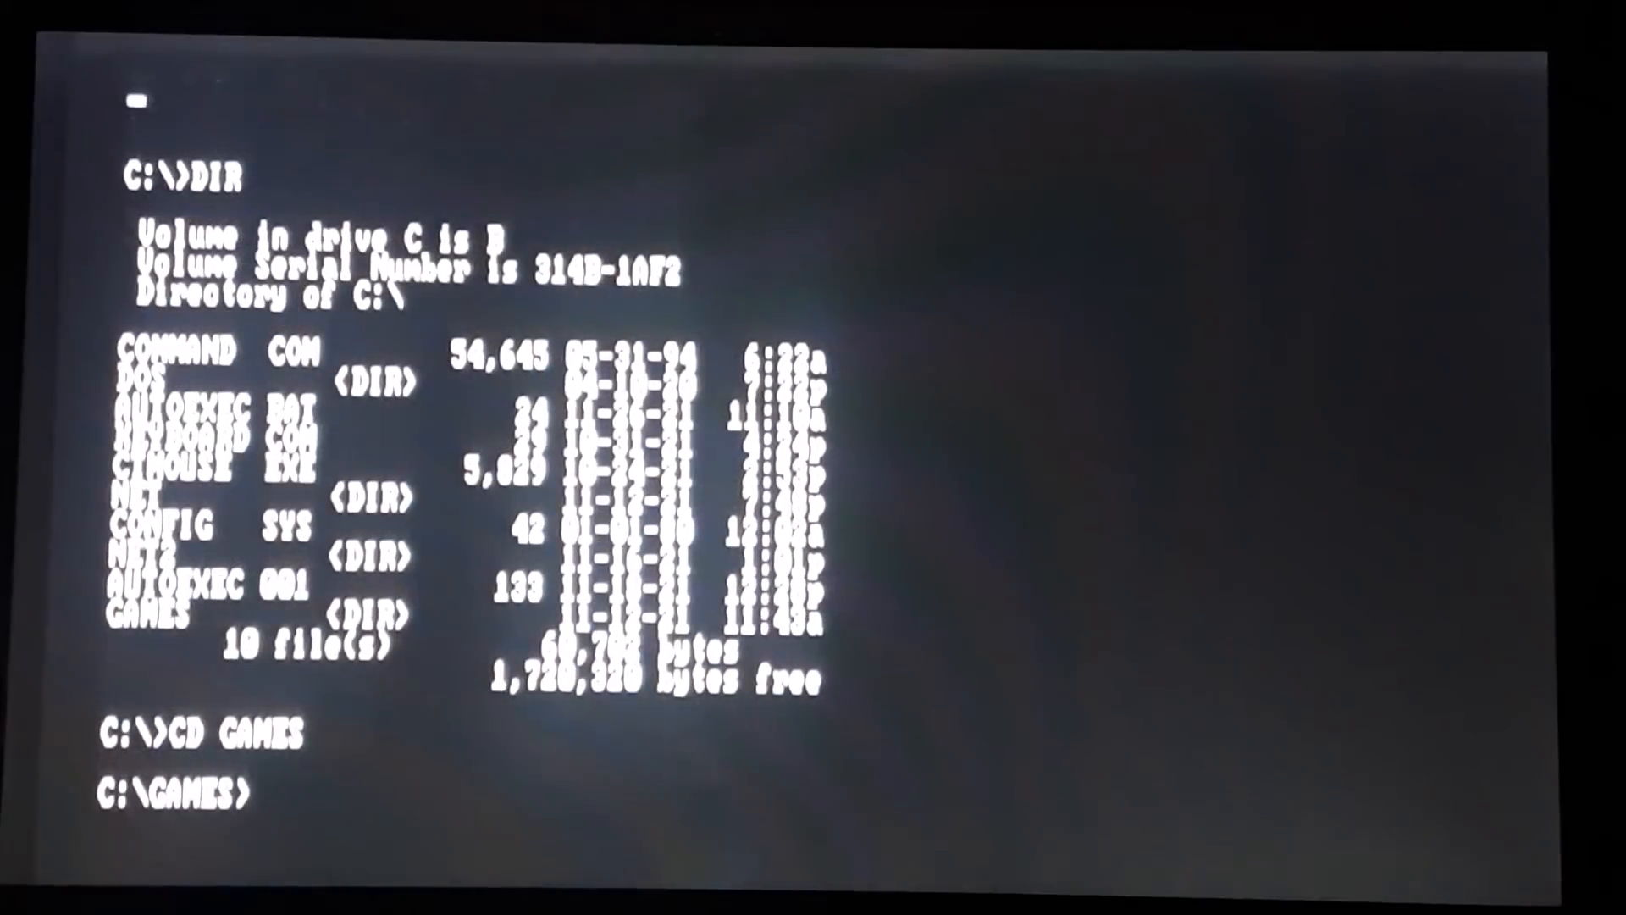
pyautogui.write('DIR')
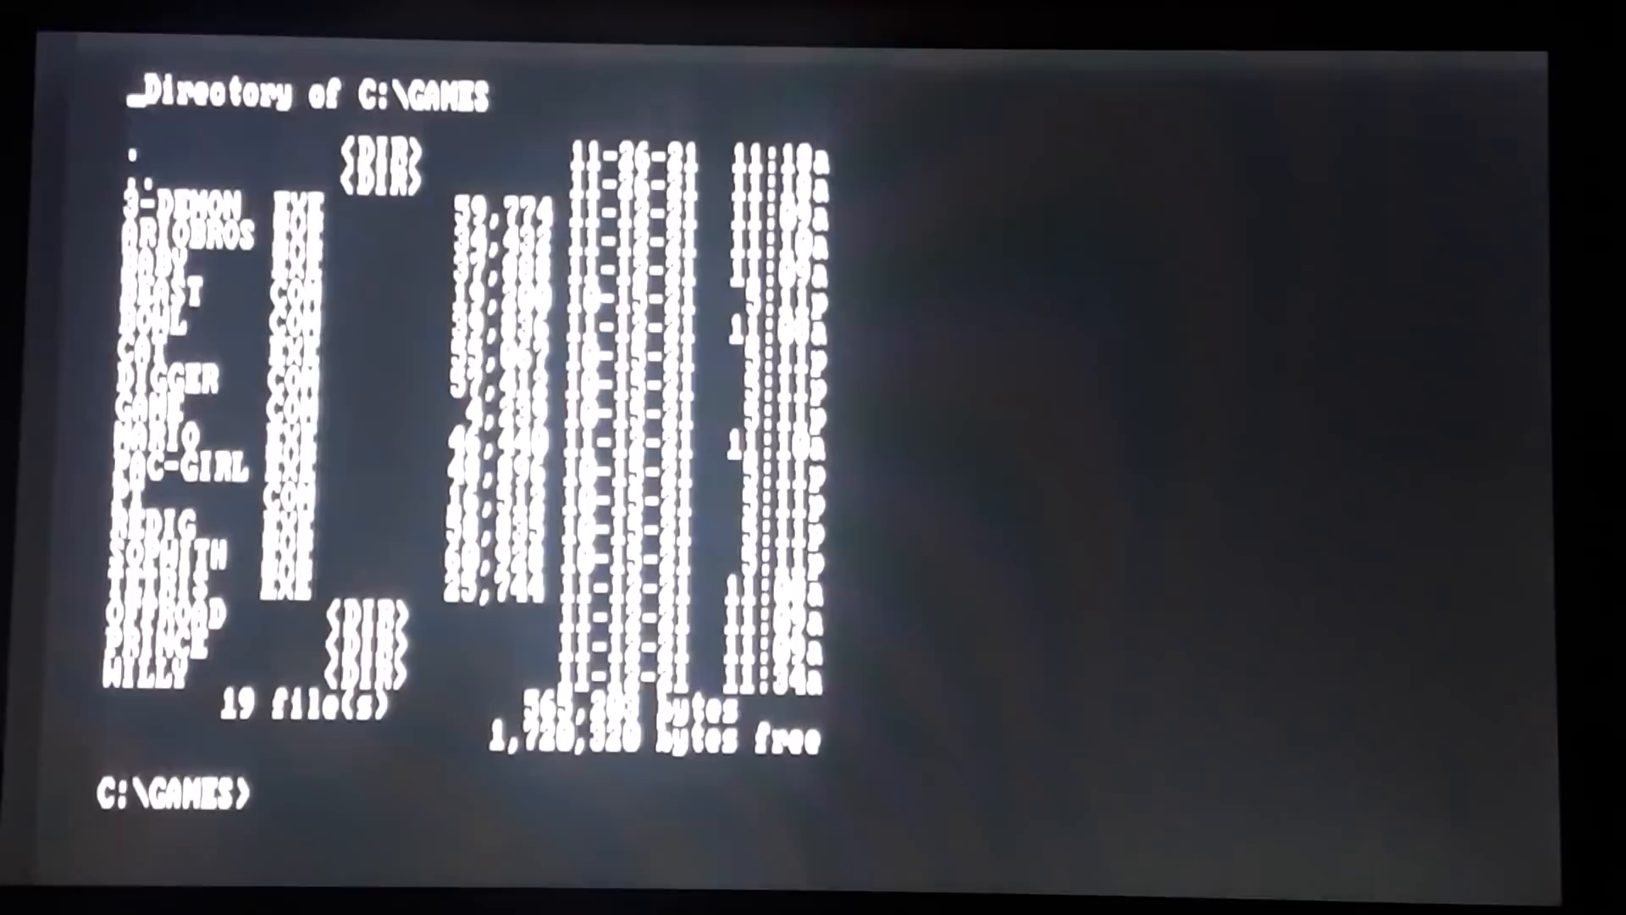
pyautogui.write('GAMES')
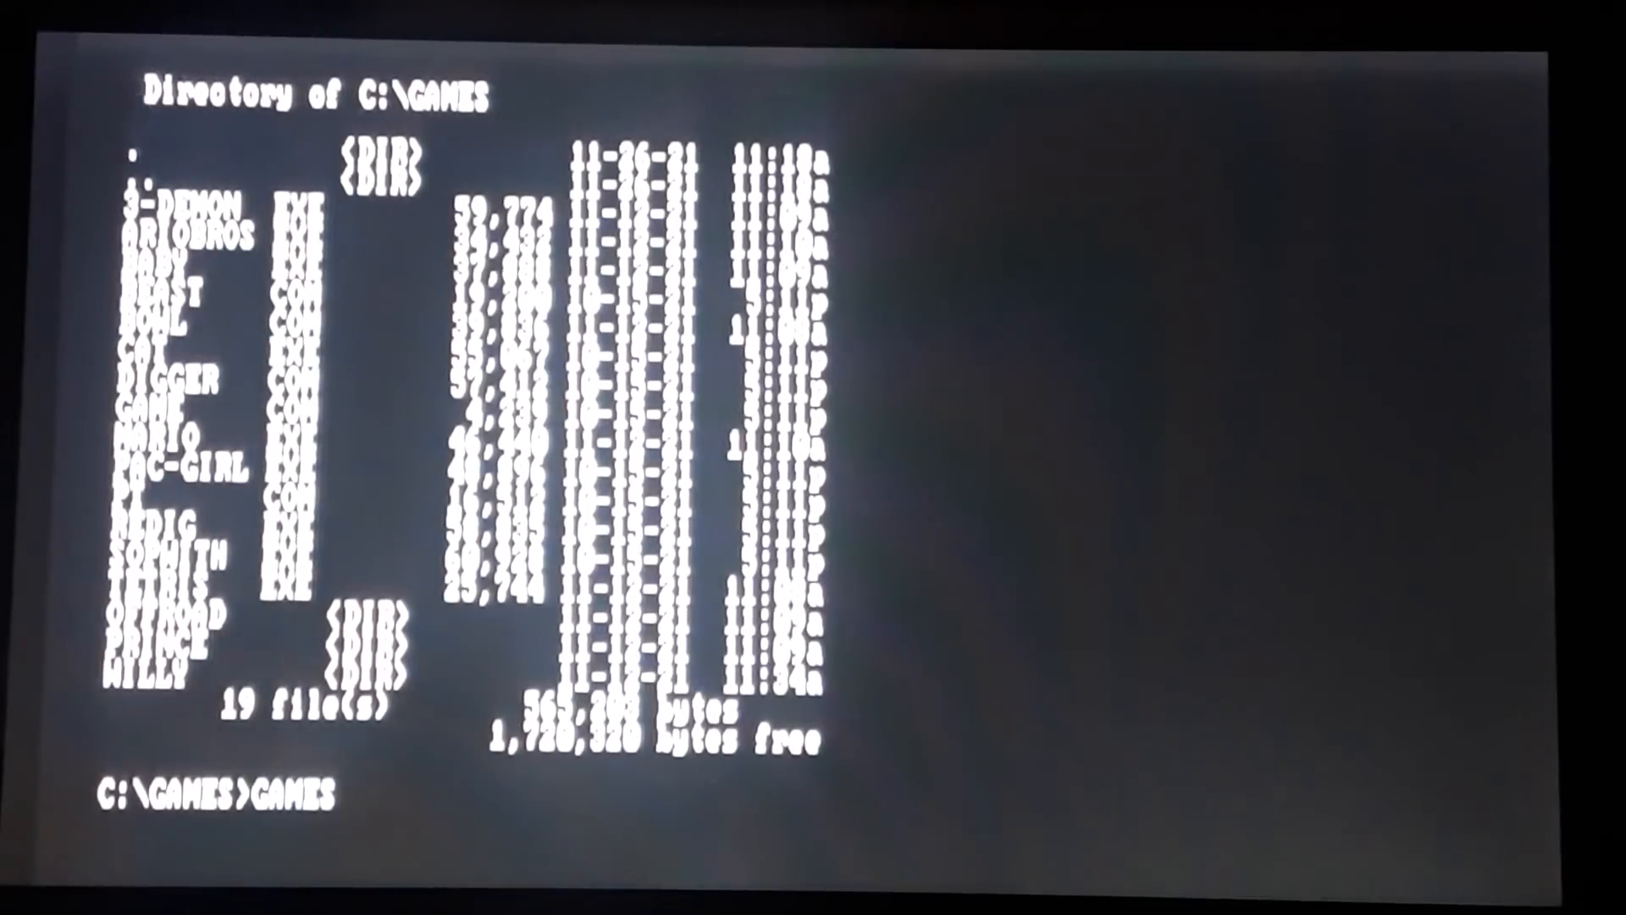